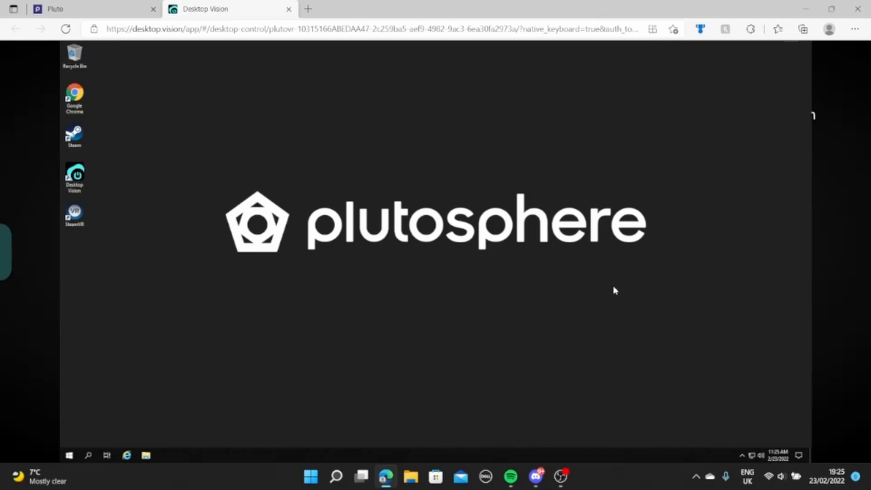
Launch Google Chrome from the remote desktop's desktop icon
click(74, 98)
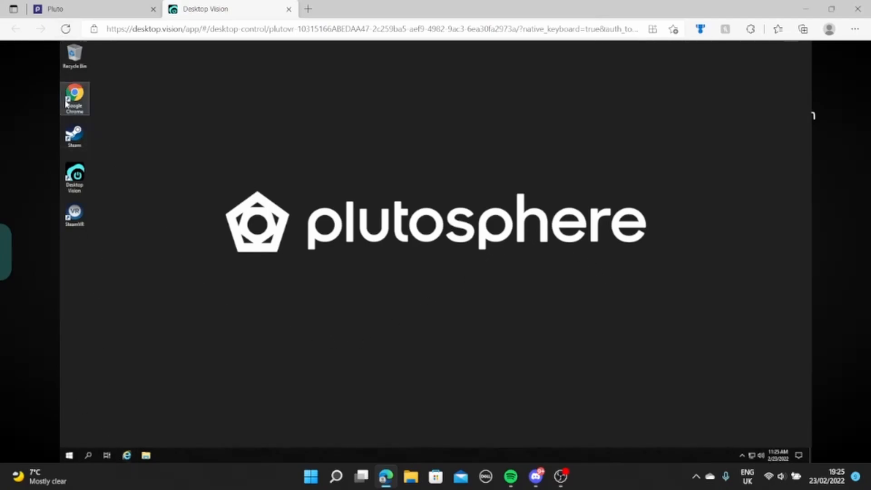
double_click(74, 95)
text(oculus rift s)
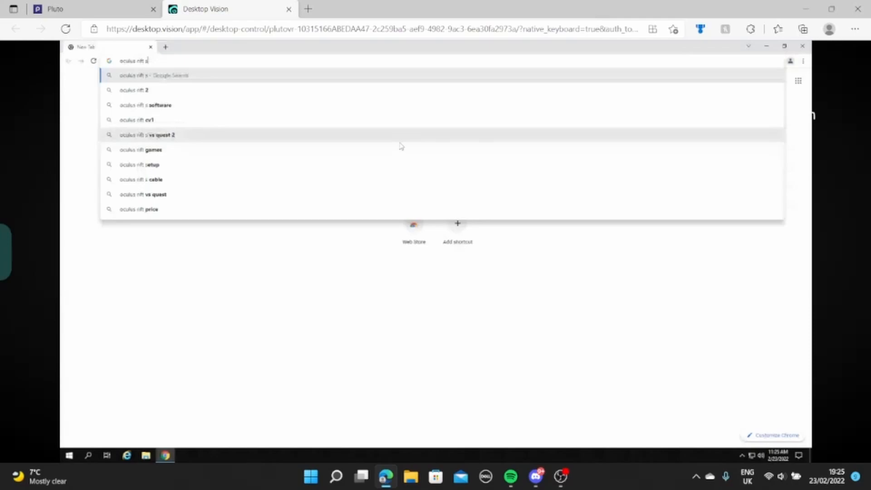
Search 'oculus rift software' and open the Oculus Set Up result for Quest and Rift
click(147, 106)
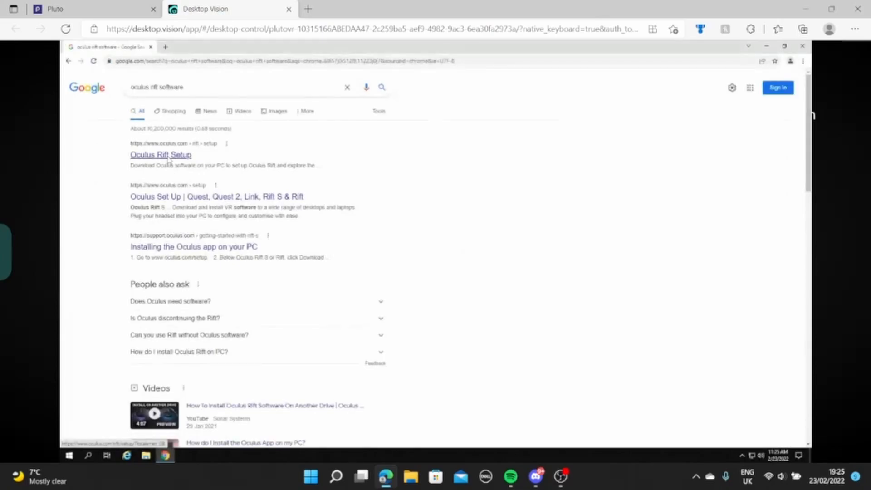
click(161, 155)
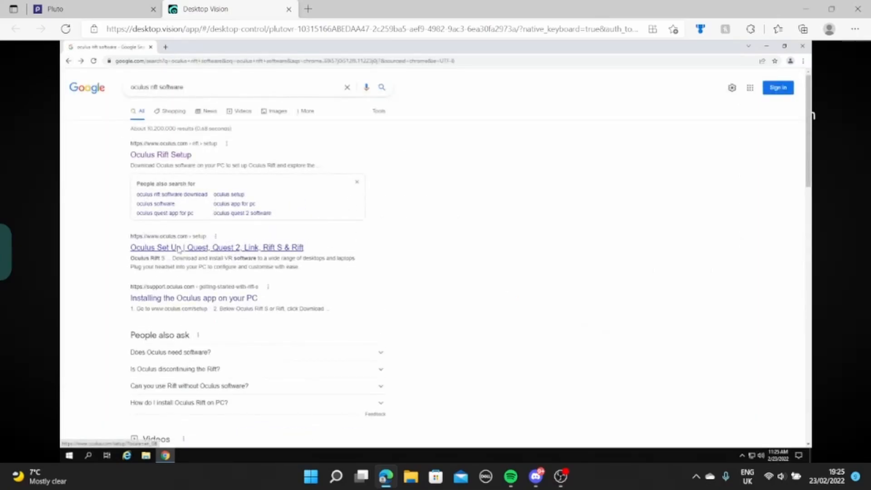
click(217, 247)
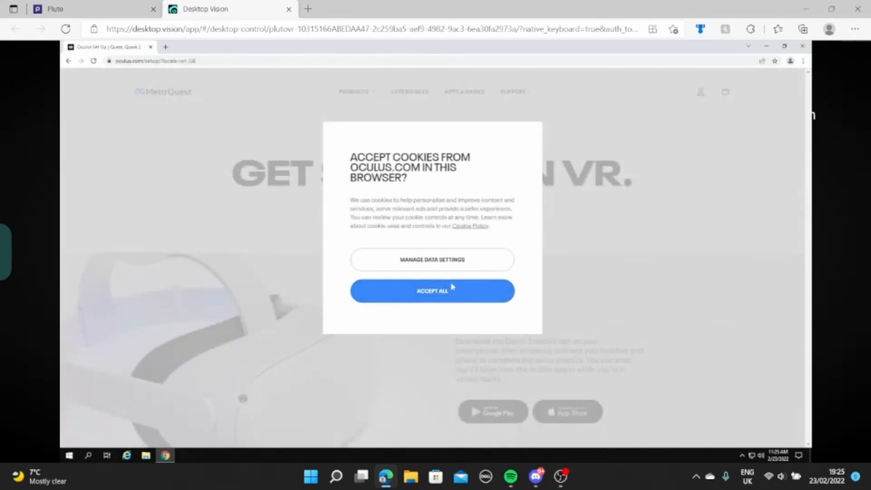
Accept all oculus.com cookies and download the Quest 2 PC app
click(432, 291)
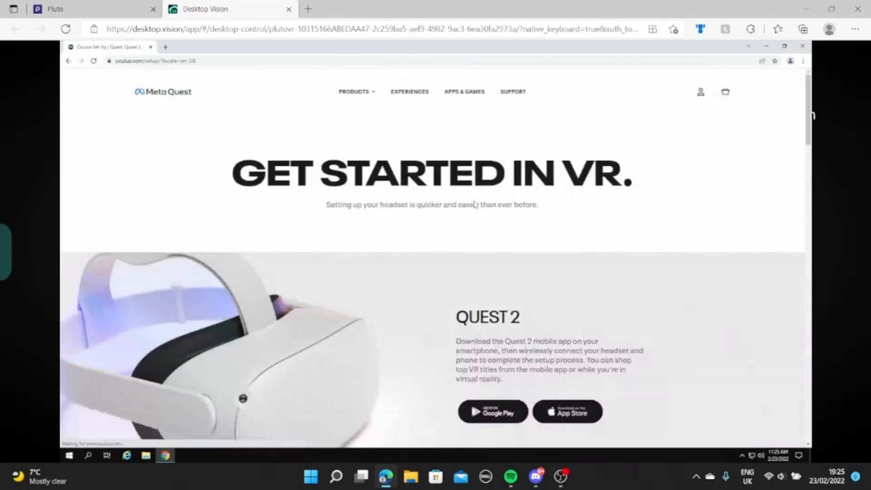
scroll(down, 3)
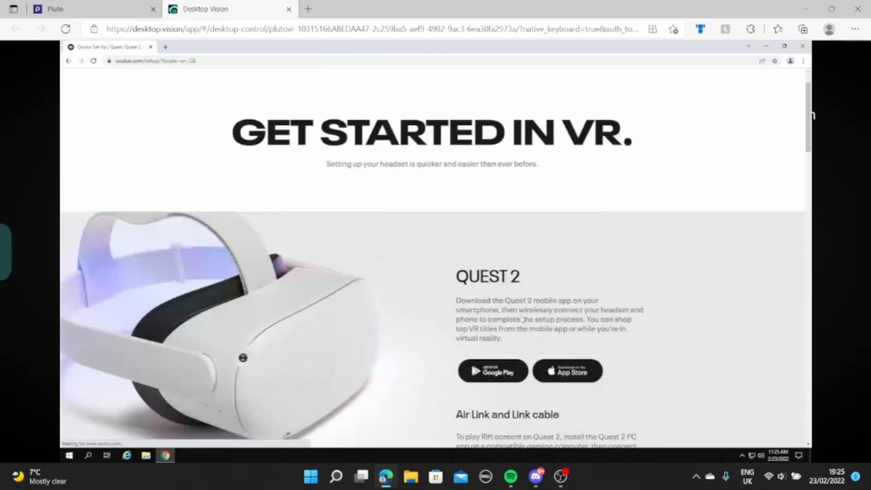
scroll(down, 3)
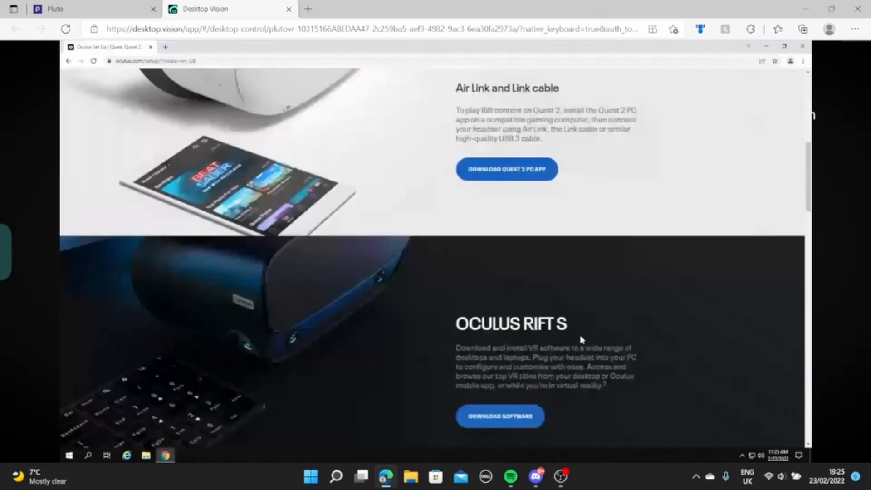
mouse_move(552, 246)
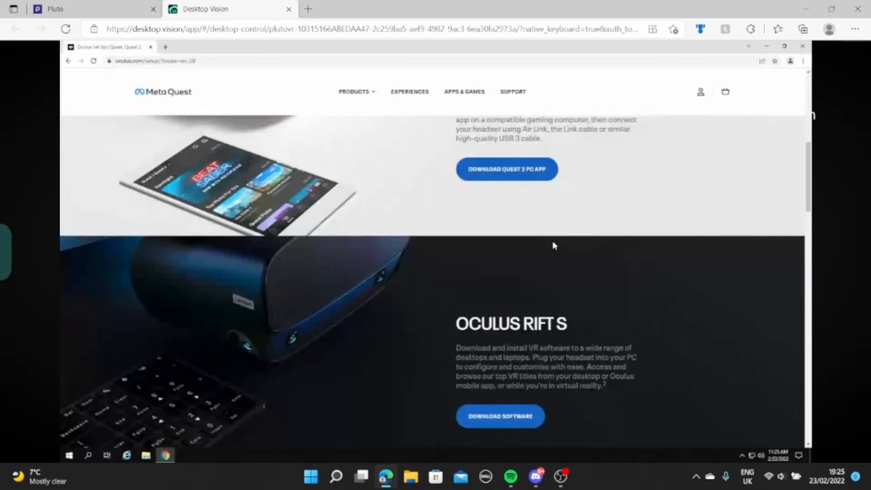
mouse_move(570, 243)
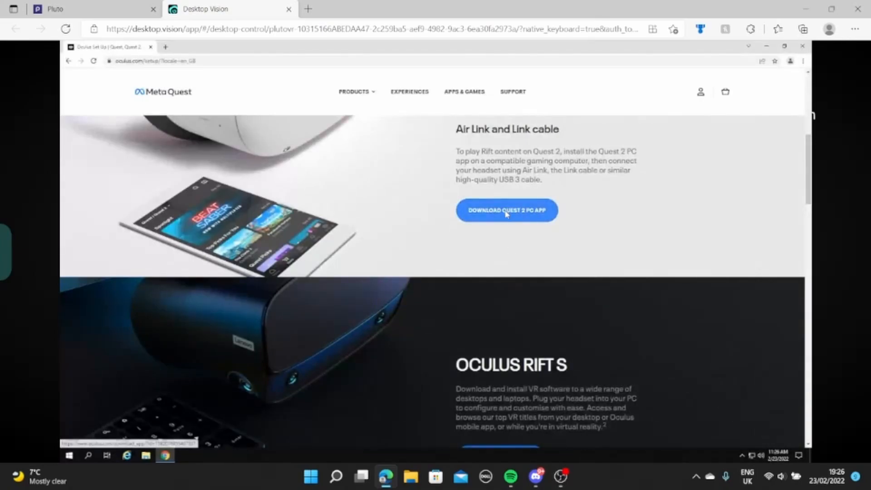
click(507, 209)
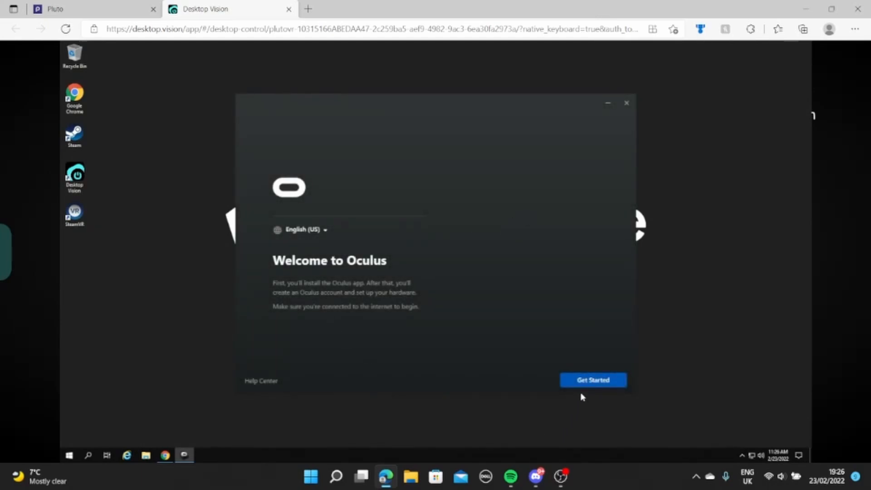
Get started, agree to the terms and install Oculus into C:\Program Files\Oculus
click(593, 380)
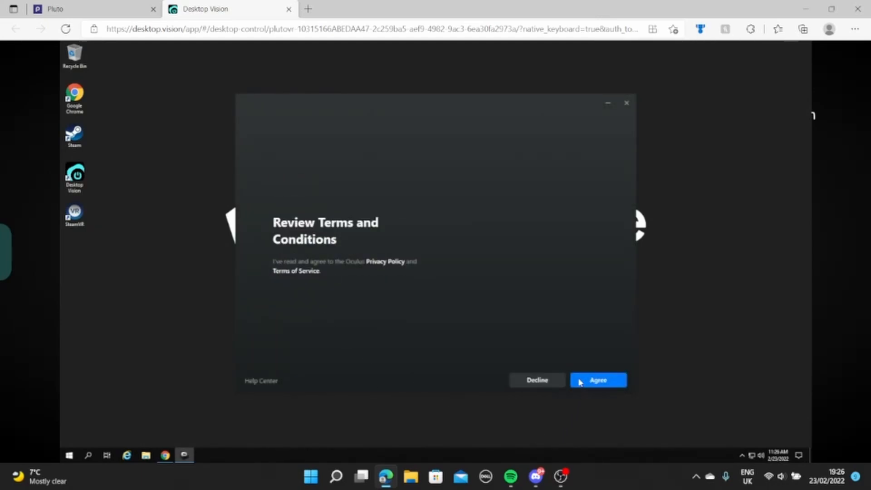
click(597, 380)
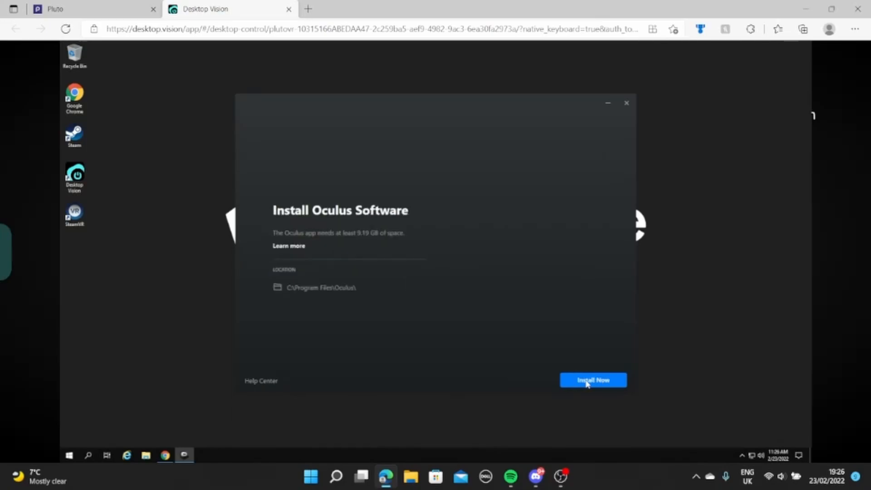
mouse_move(594, 382)
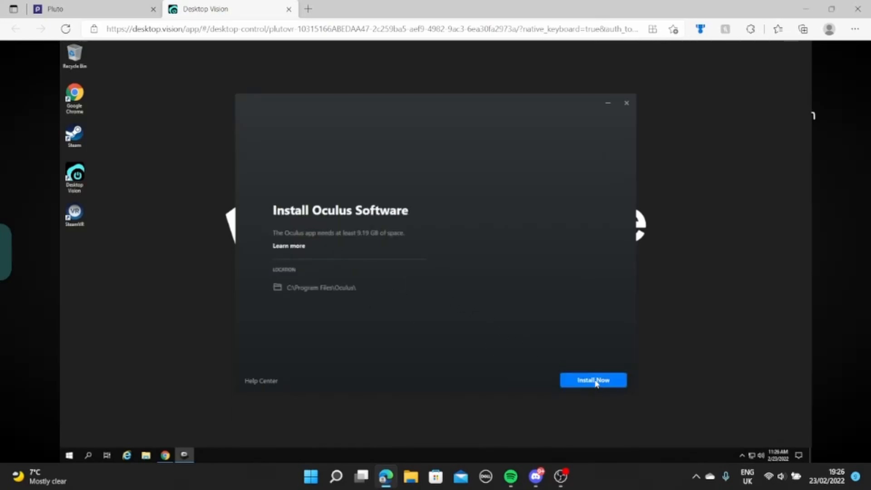
click(592, 380)
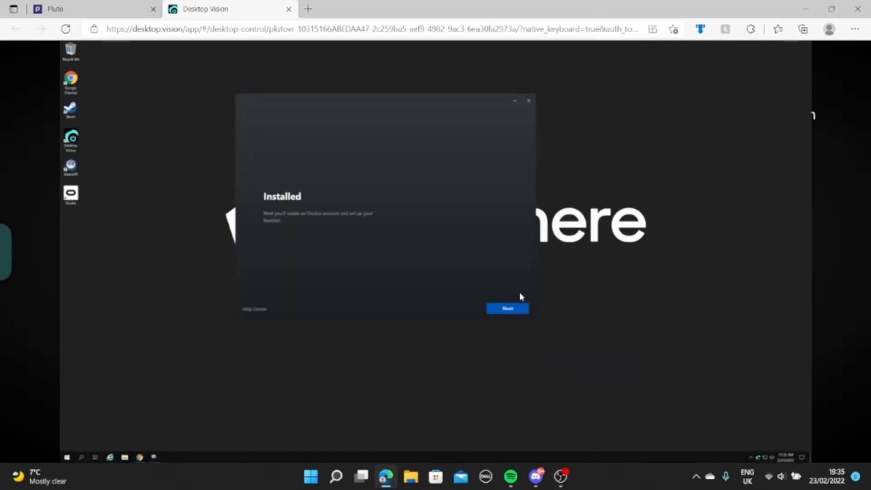
mouse_move(497, 316)
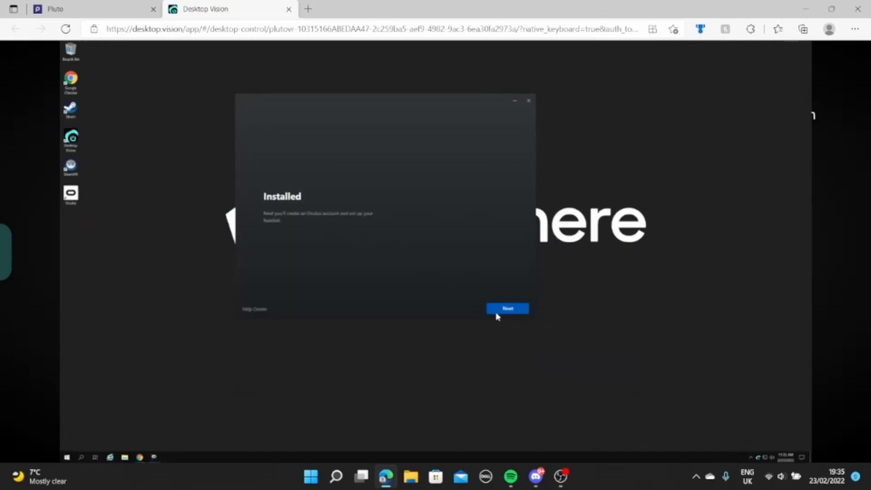
mouse_move(469, 297)
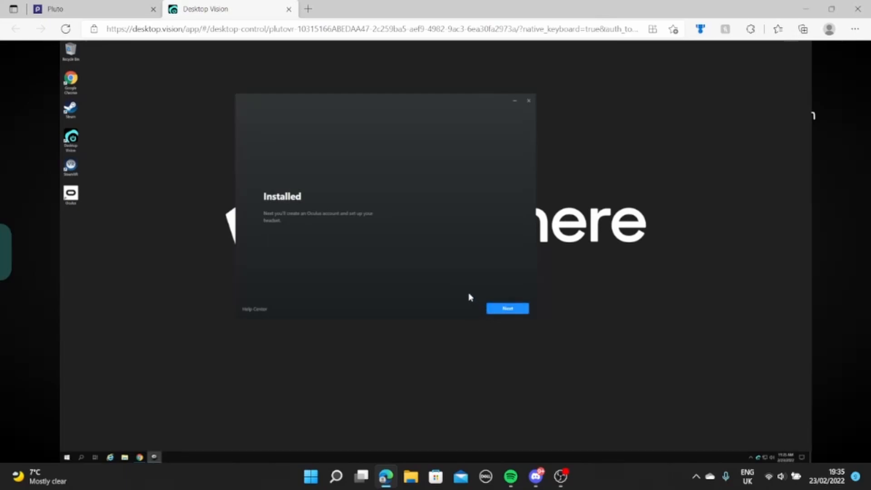
Continue past the Installed screen to the Oculus sign-in
click(507, 308)
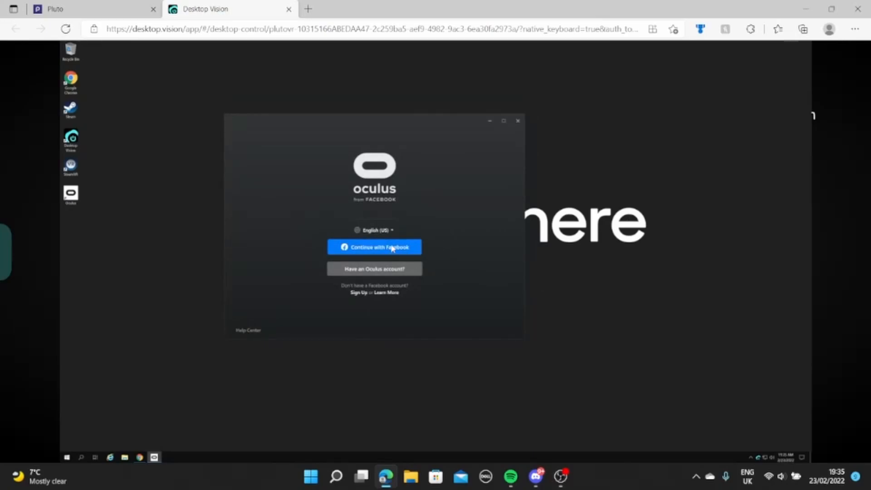
Sign in with Facebook, keep the default VR downloads folder and choose the Quest 2 headset
click(374, 247)
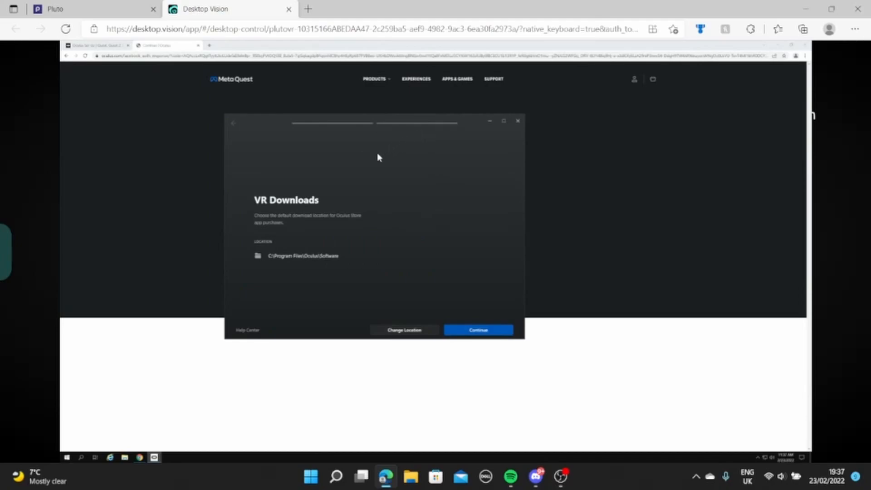
mouse_move(293, 235)
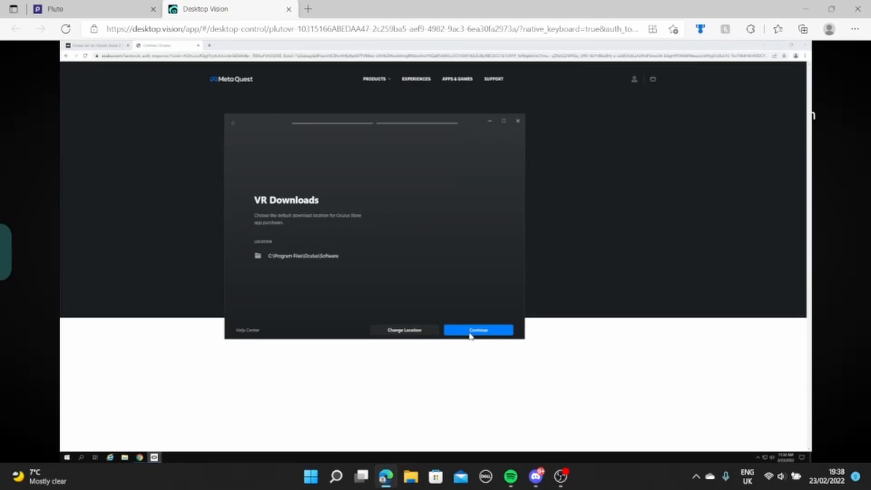
click(477, 331)
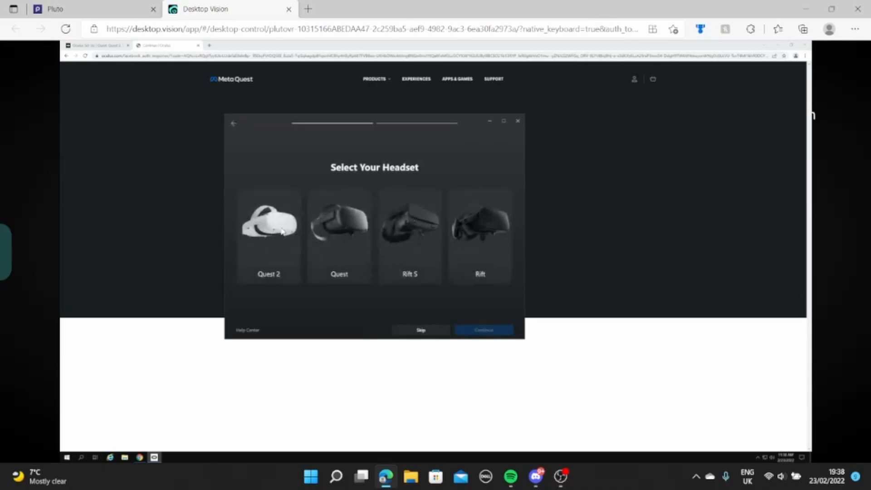
click(269, 234)
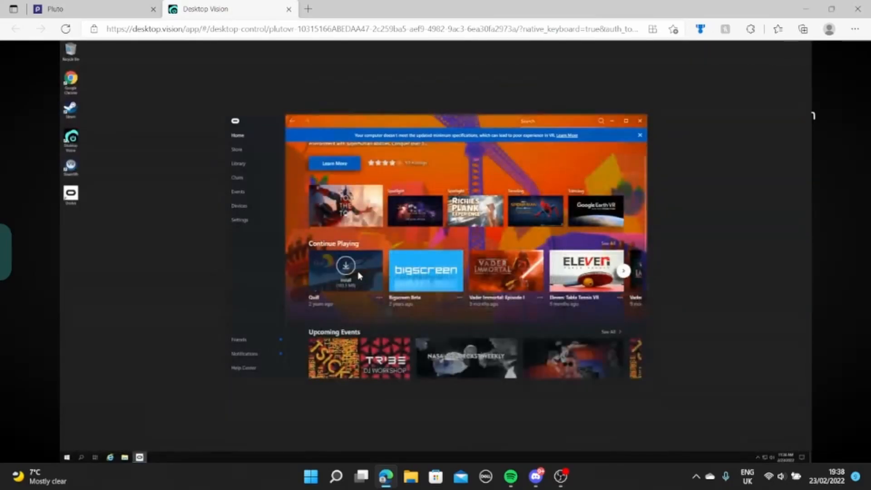
scroll(down, 3)
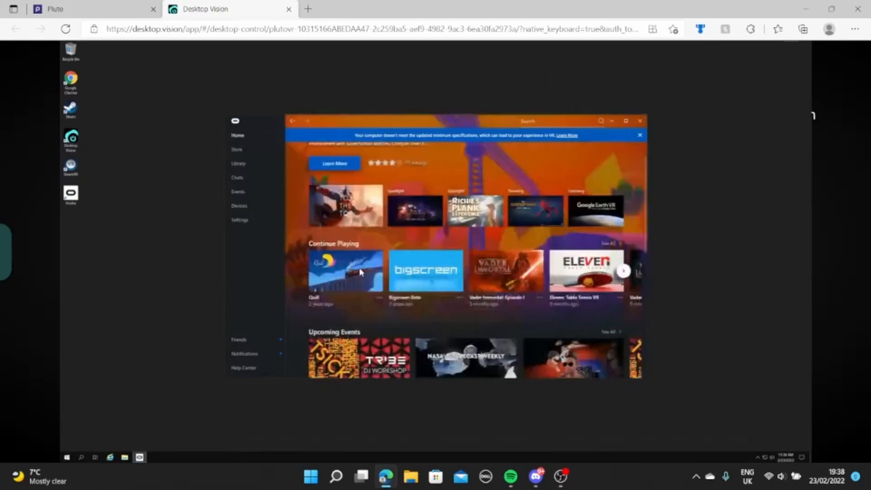
mouse_move(299, 281)
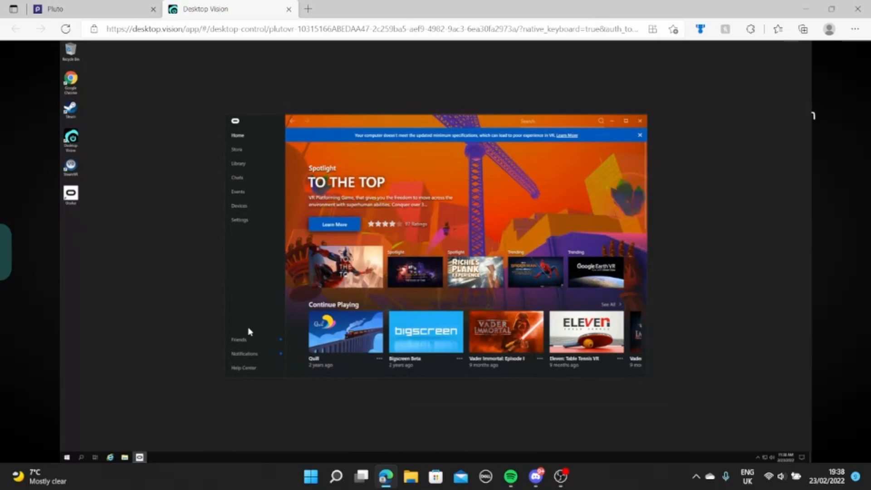
mouse_move(373, 263)
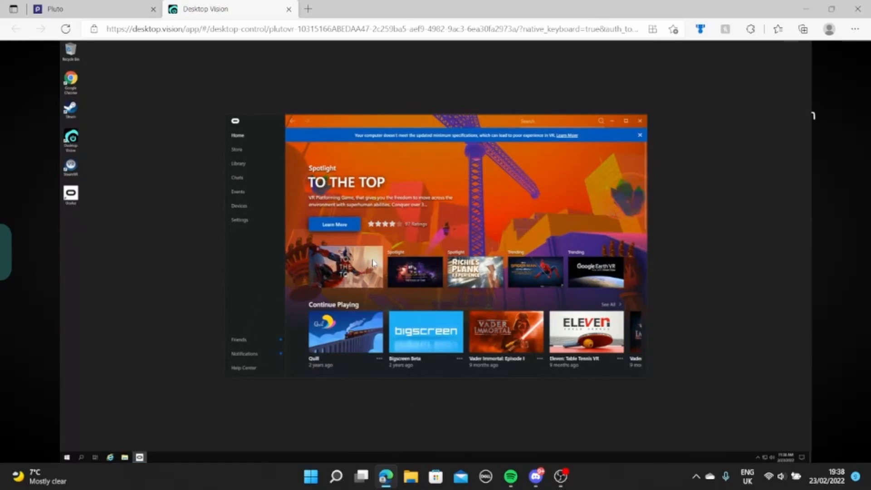
mouse_move(237, 191)
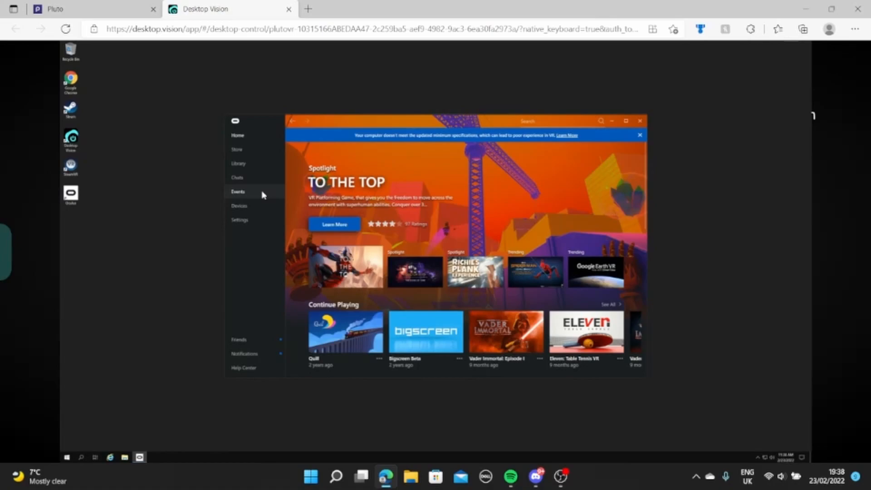
mouse_move(243, 206)
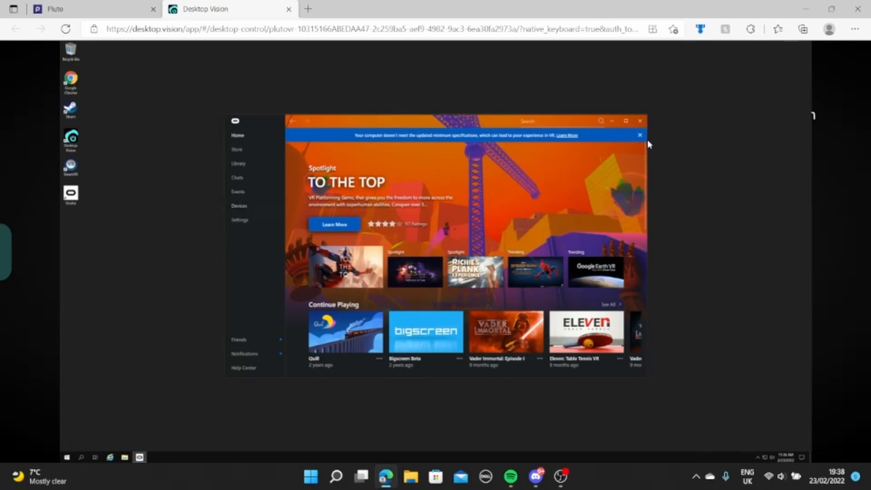
mouse_move(611, 136)
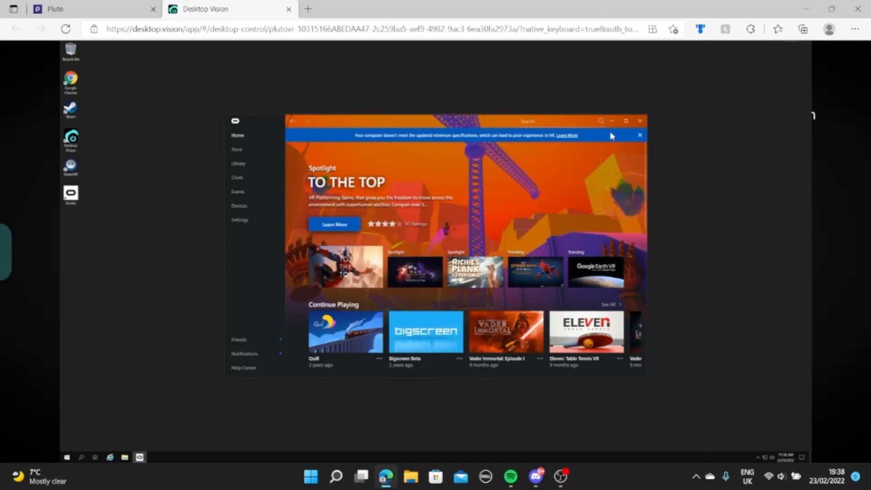